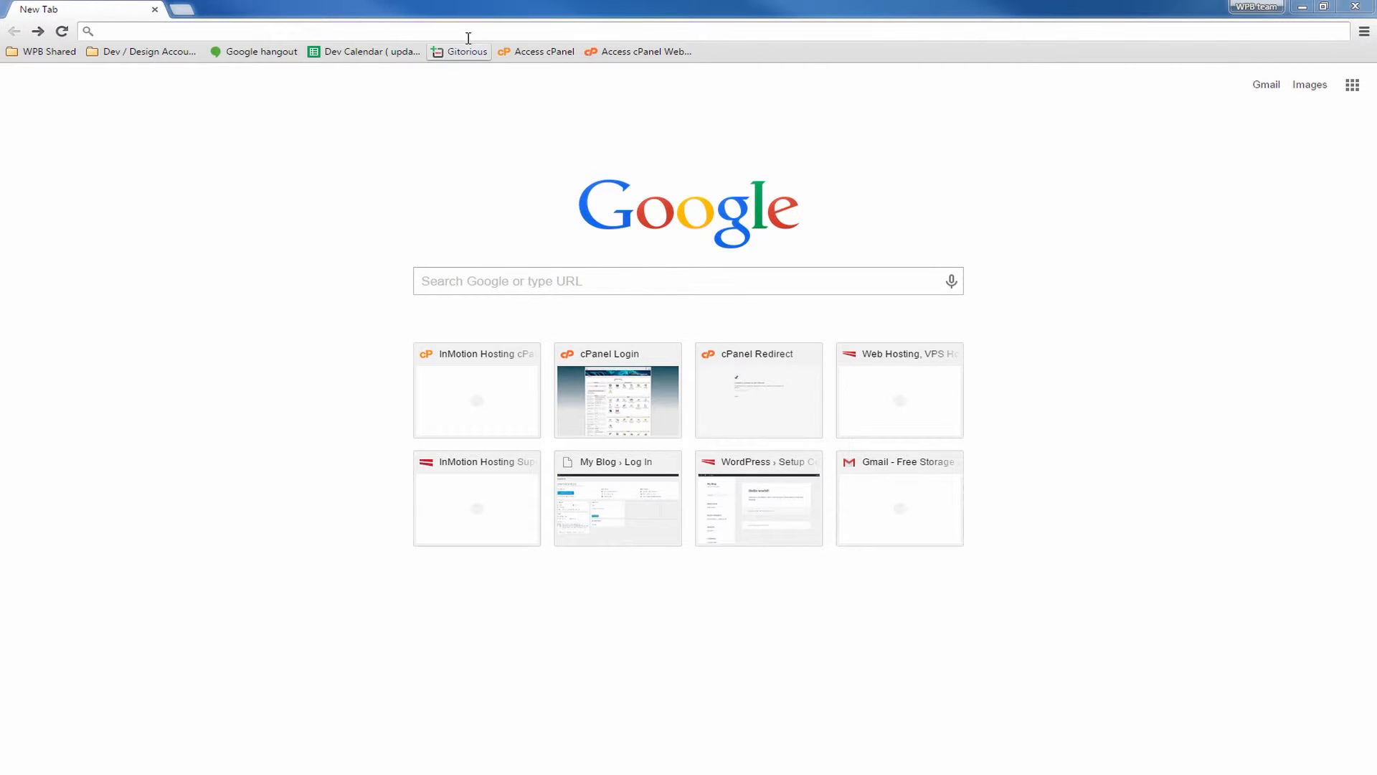
- Load mytestsite.com/wp-admin in Chrome to reach the WordPress login page
text(mytestsite.com)
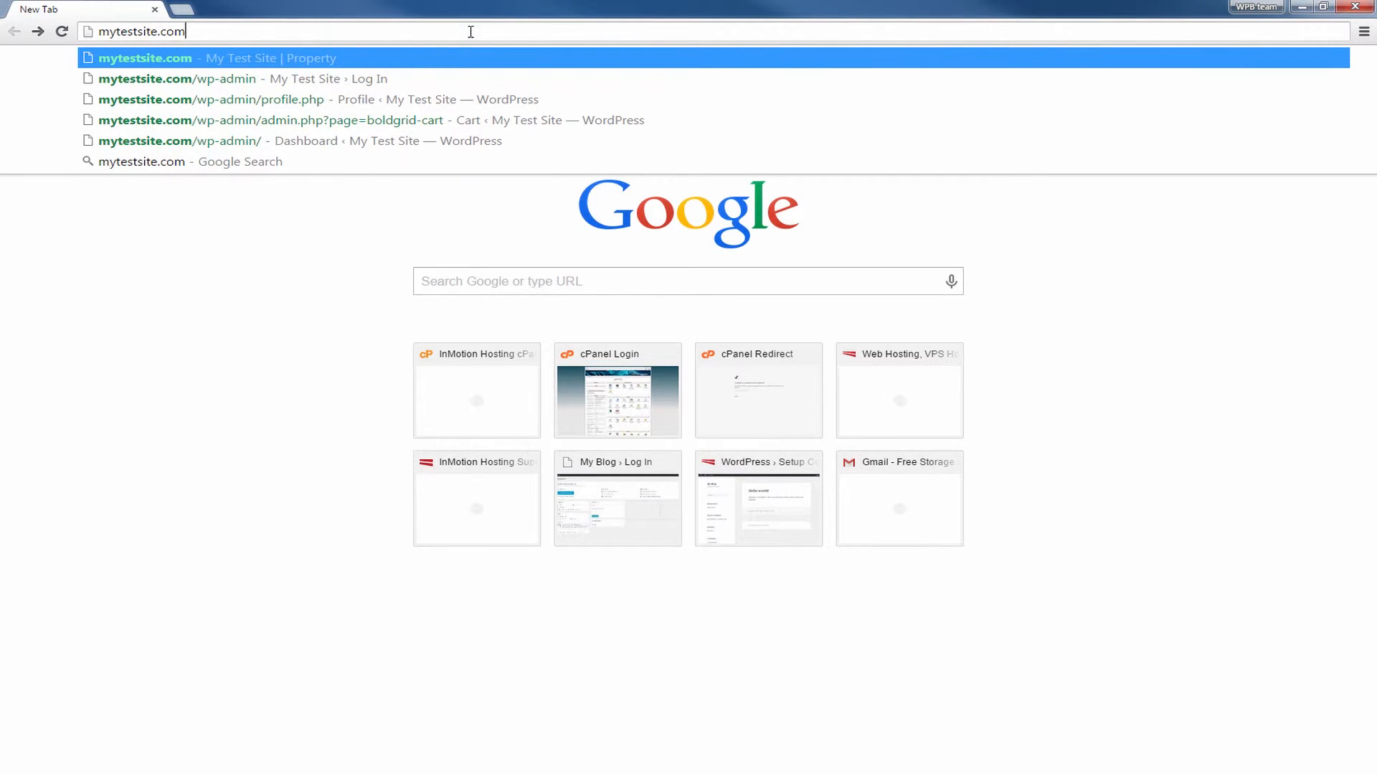
text(/wp-admin)
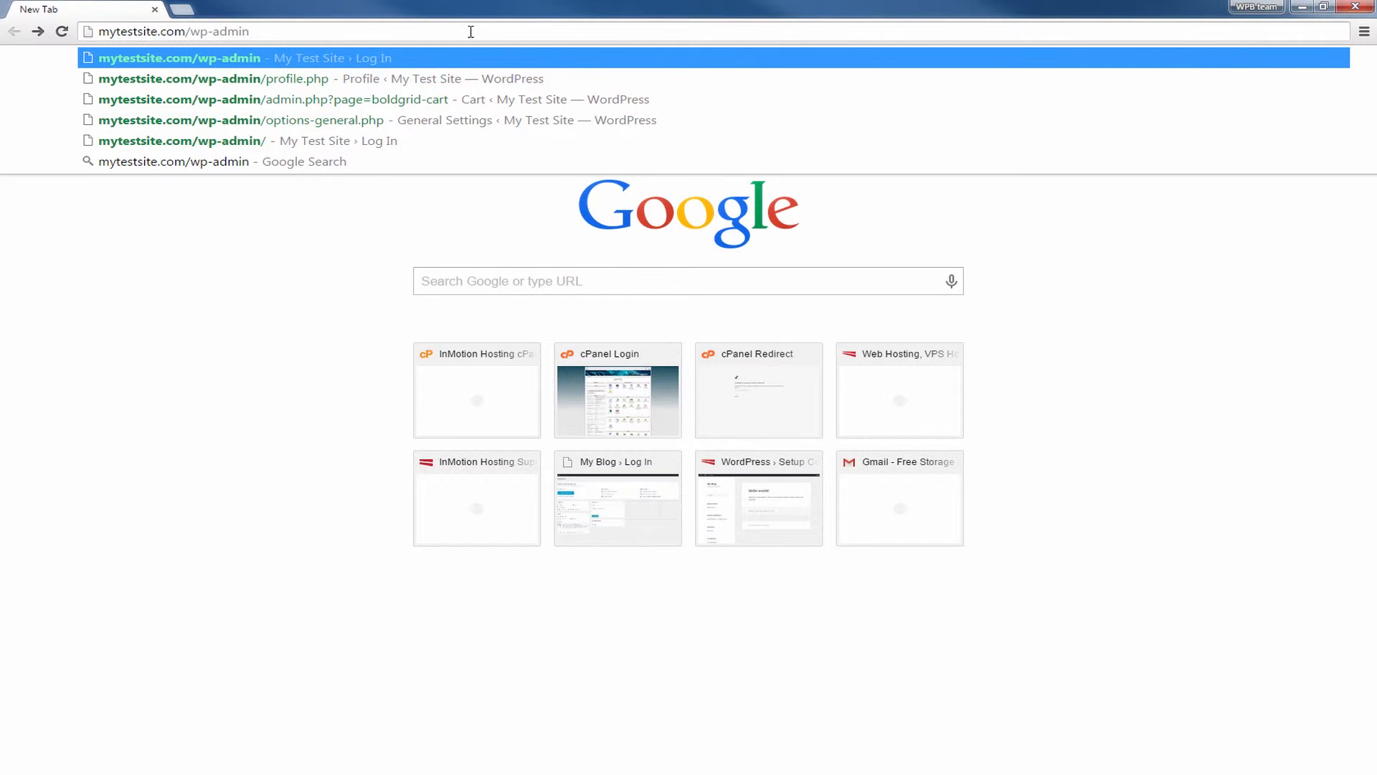
click(186, 57)
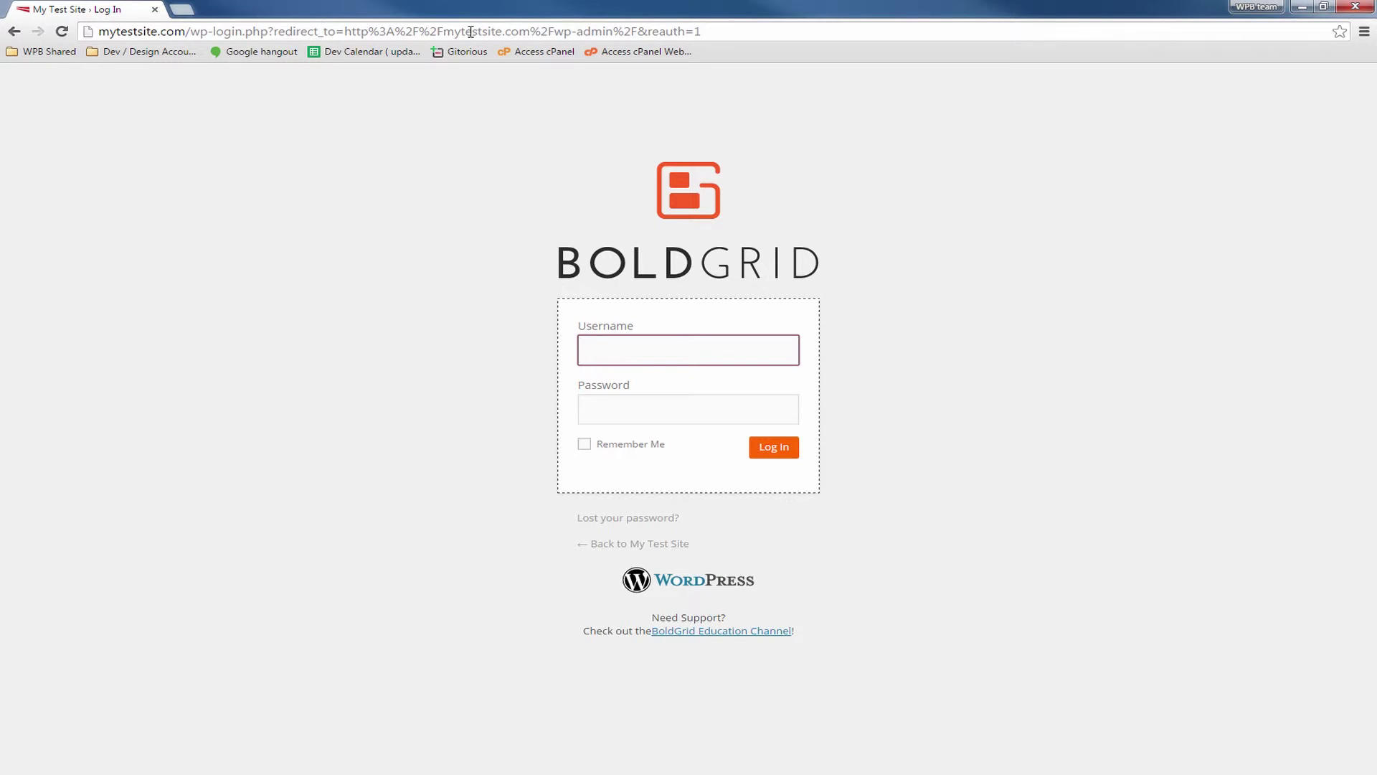
- Log in with the admin username and password to reach the BoldGrid Dashboard
text(admin)
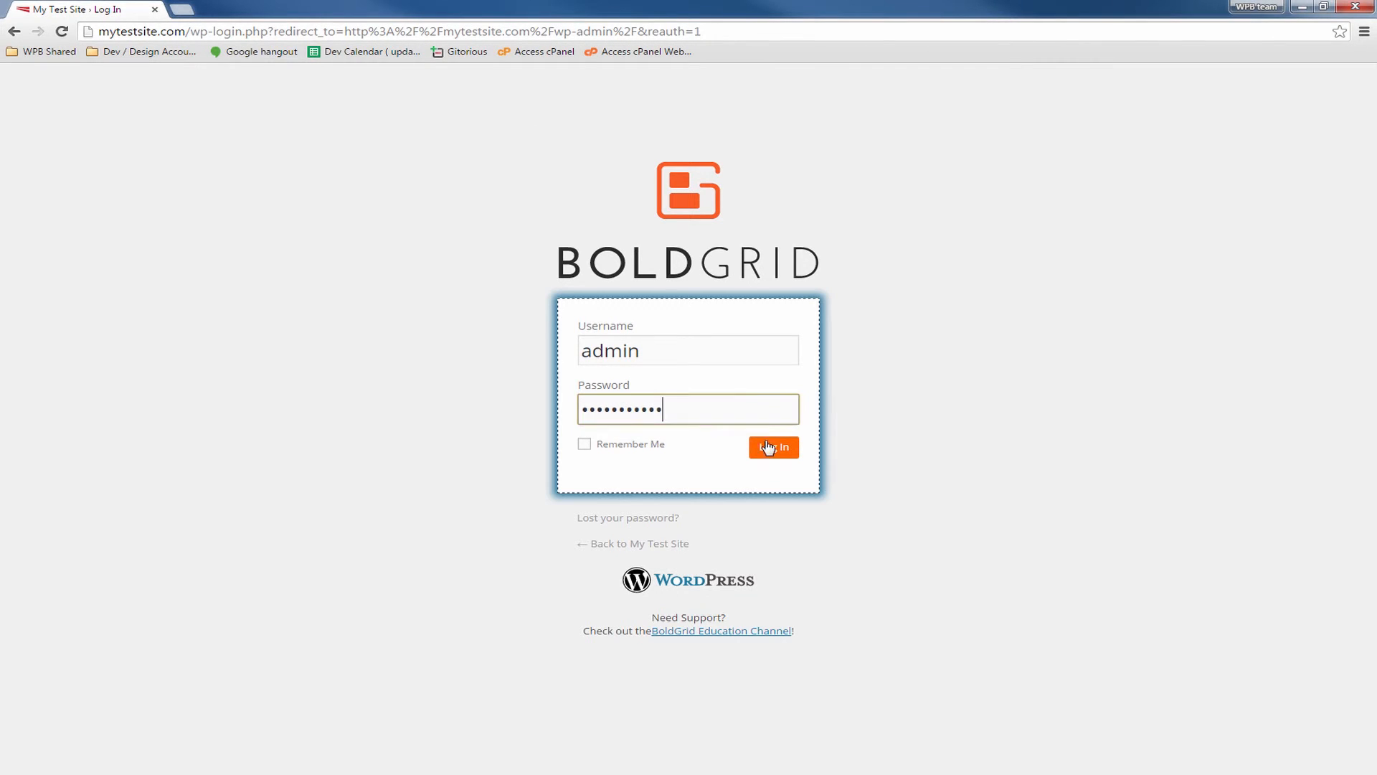
click(773, 447)
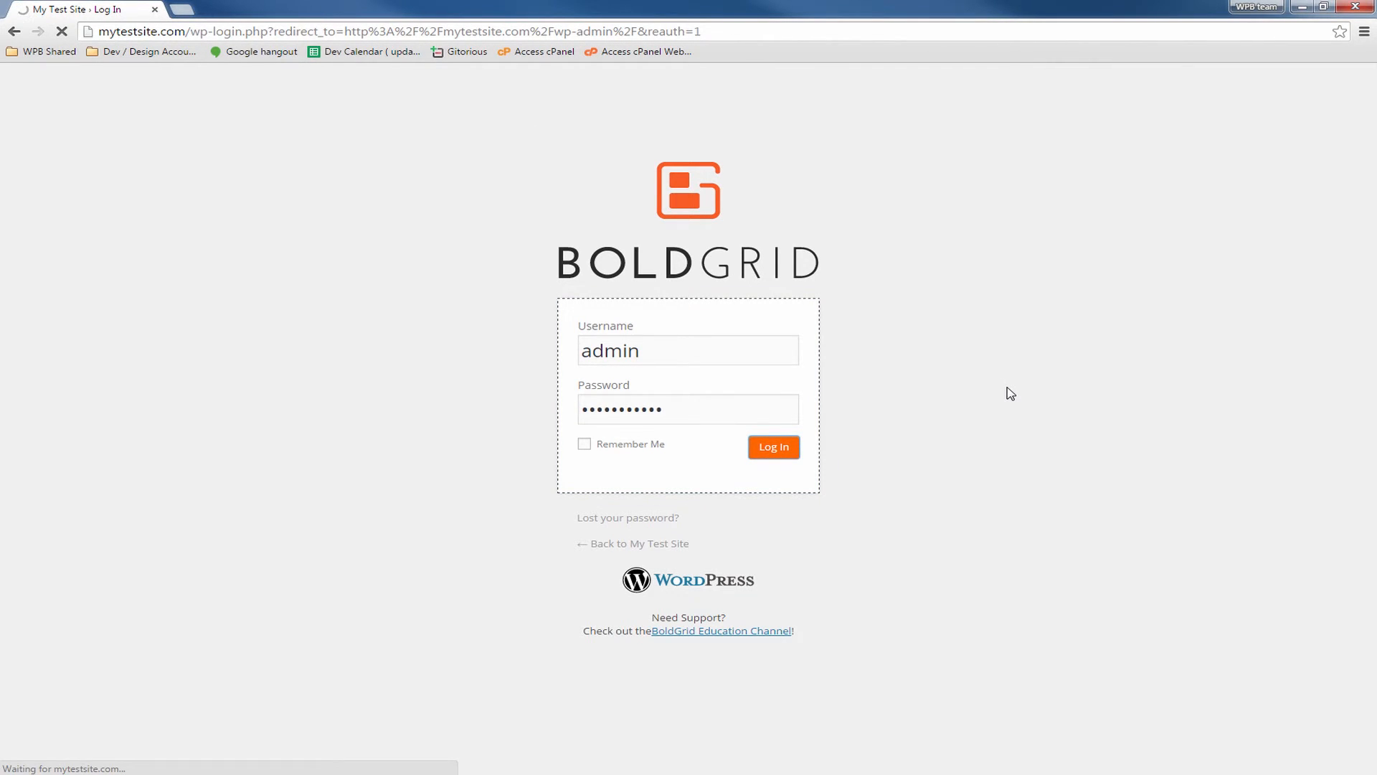
click(773, 447)
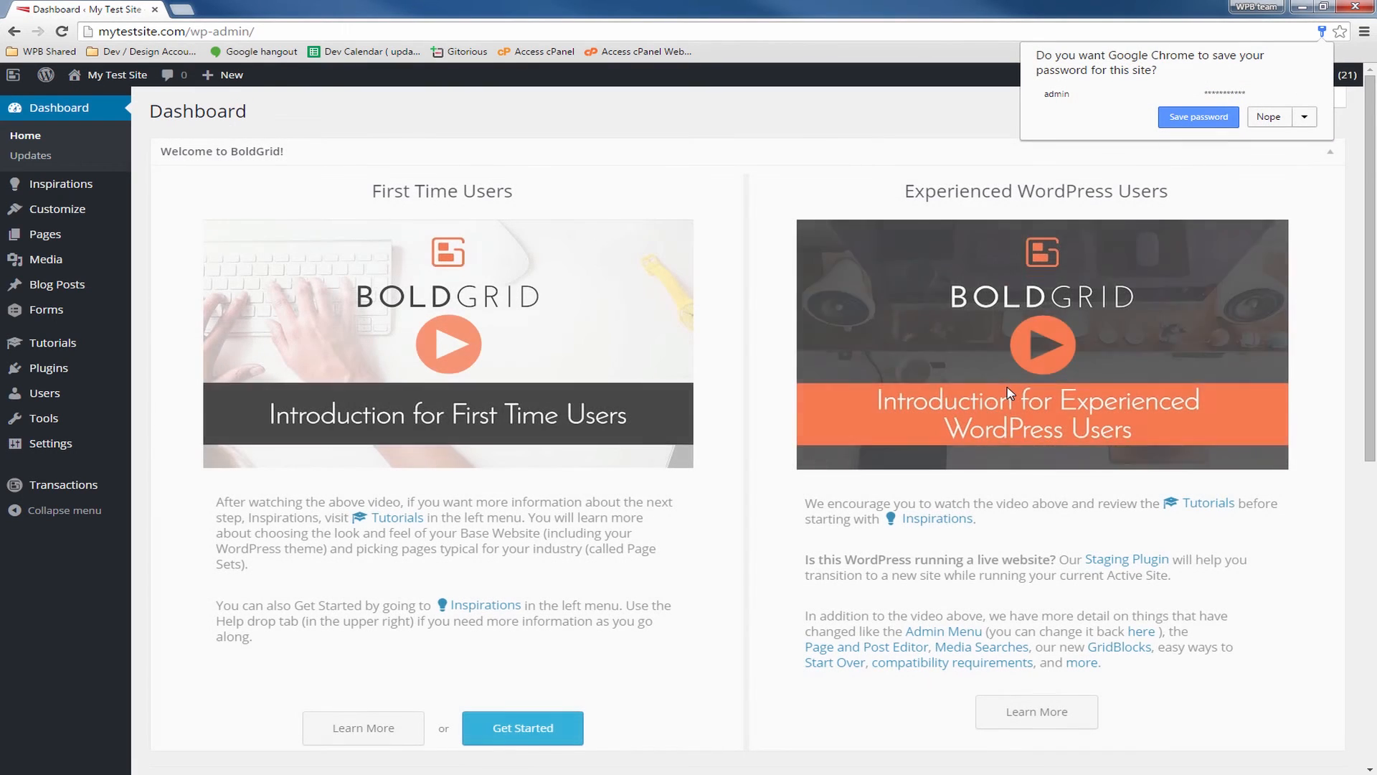